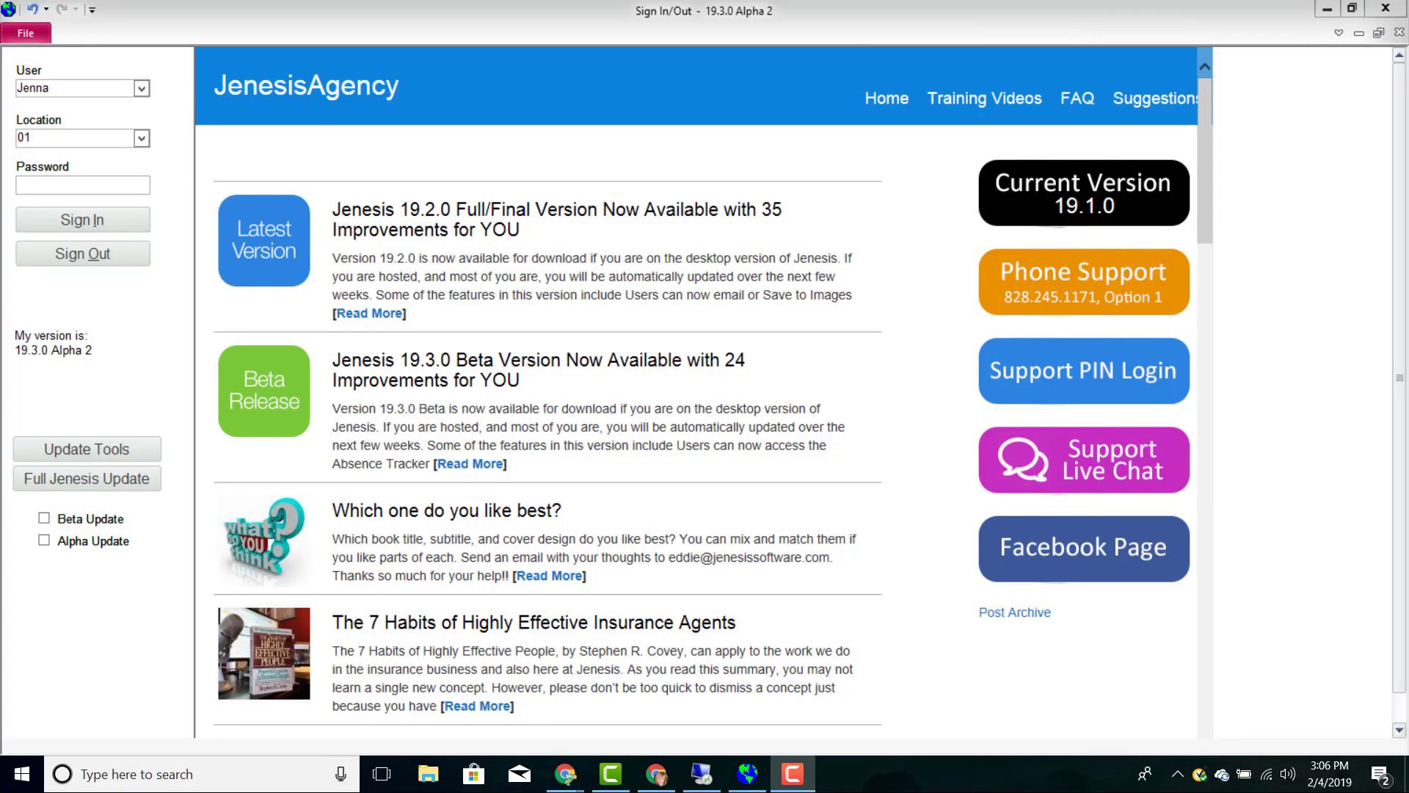
mouse_move(870, 393)
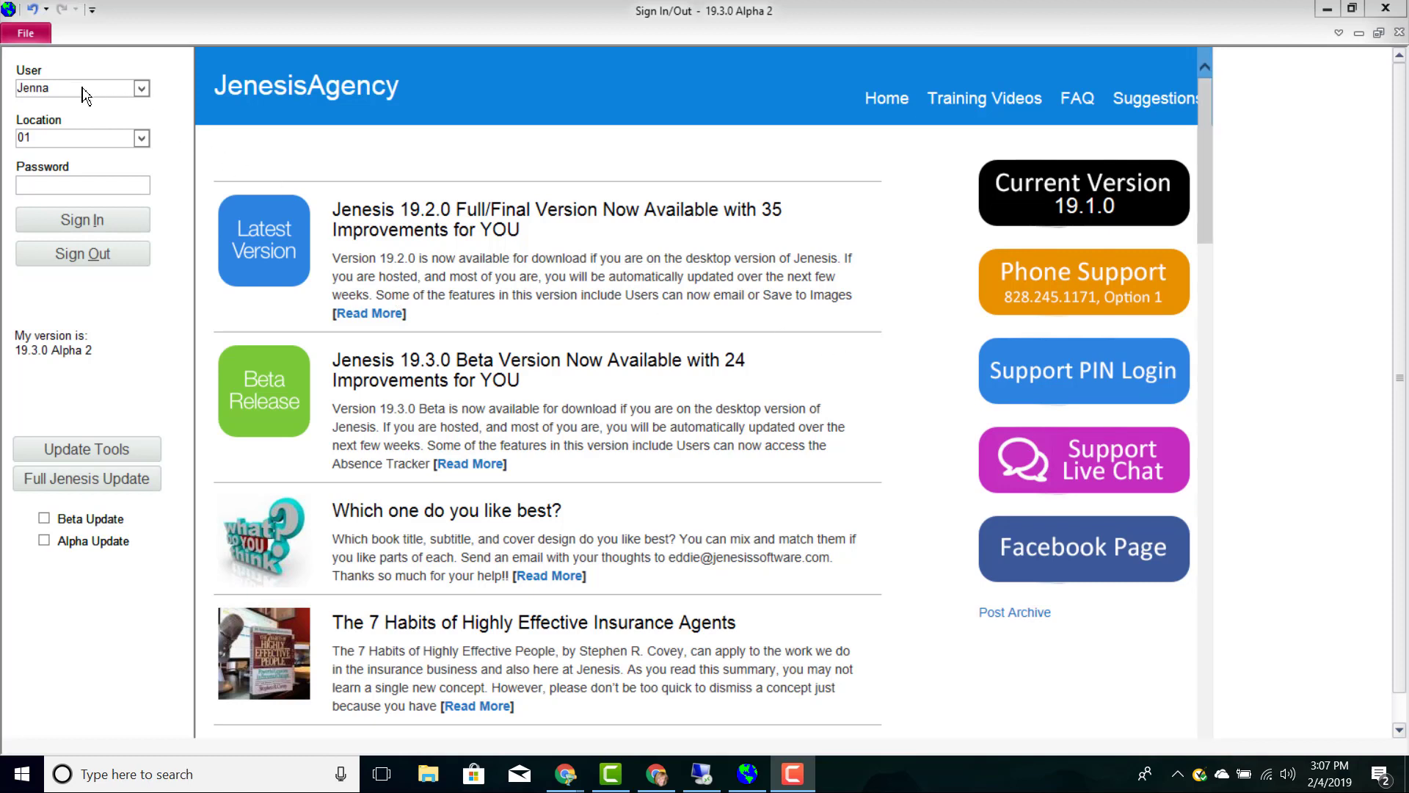
mouse_move(57, 94)
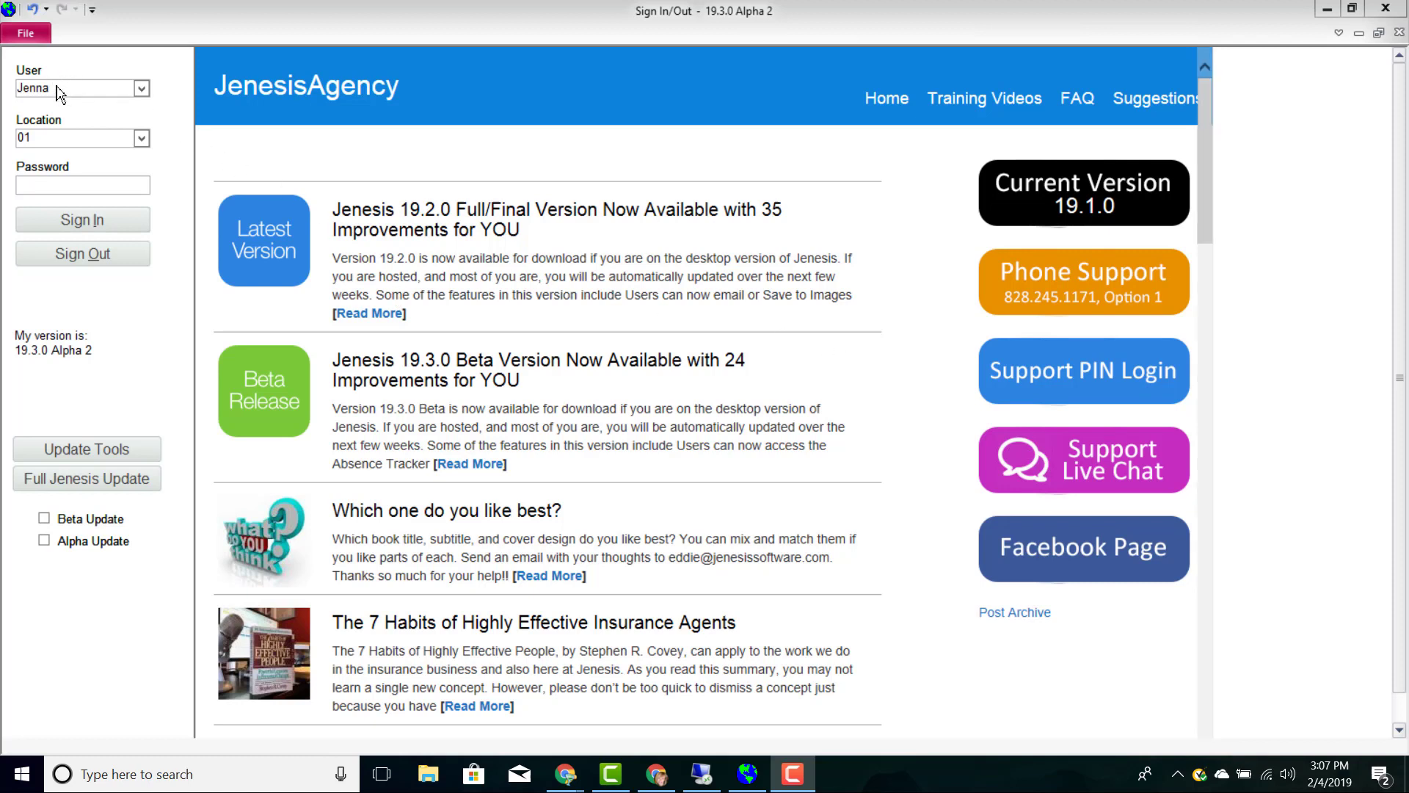
Step: Enter Jenna's password and sign in to Location 01
click(81, 185)
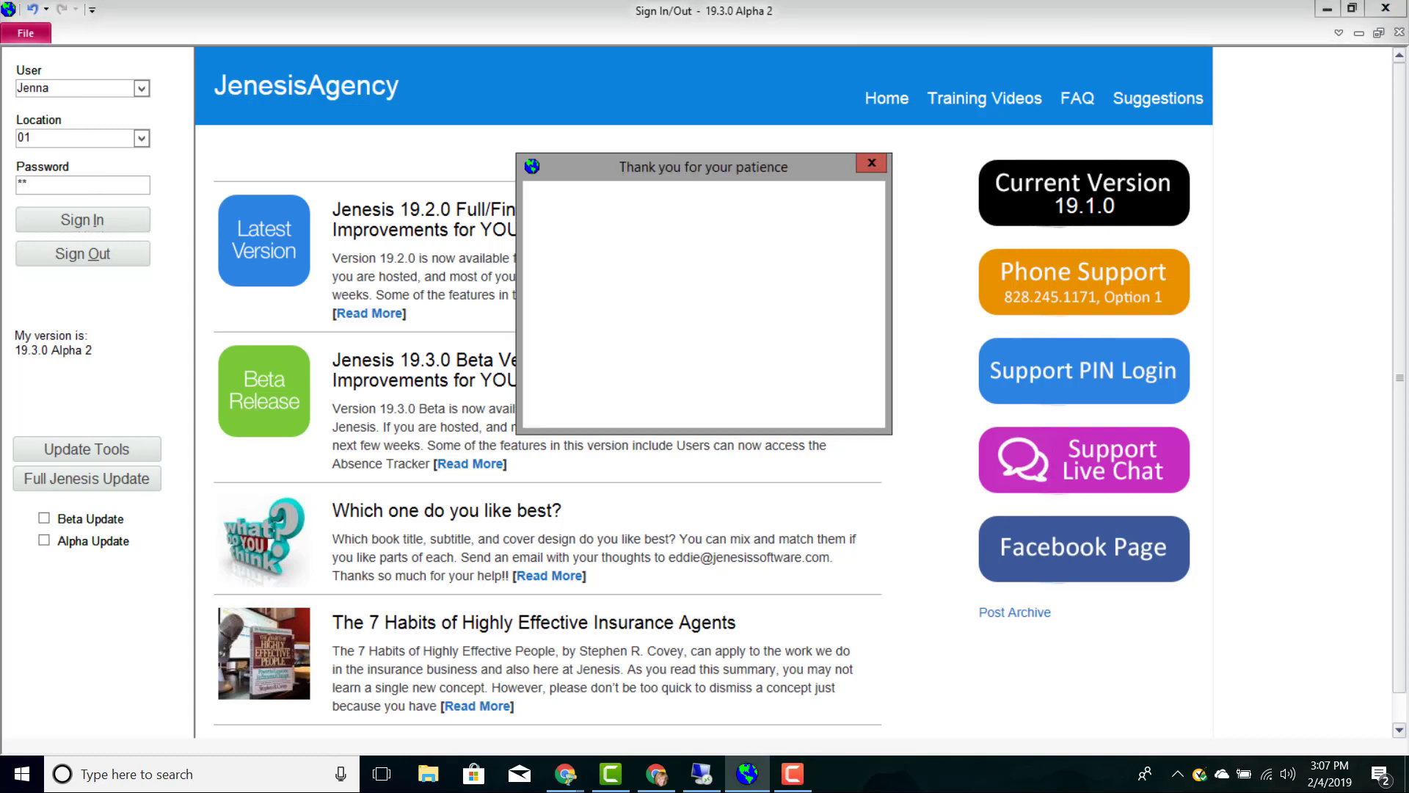
click(81, 219)
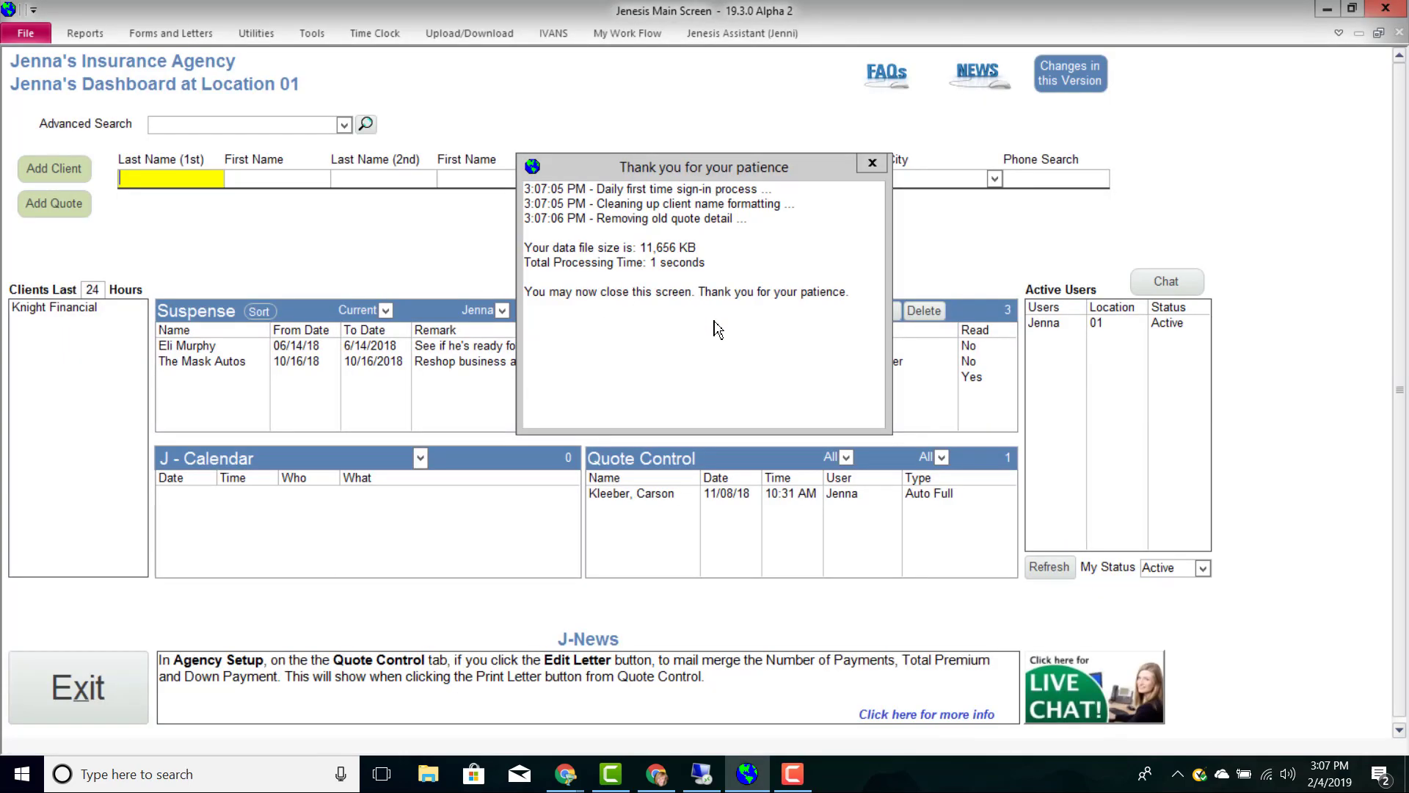
mouse_move(726, 340)
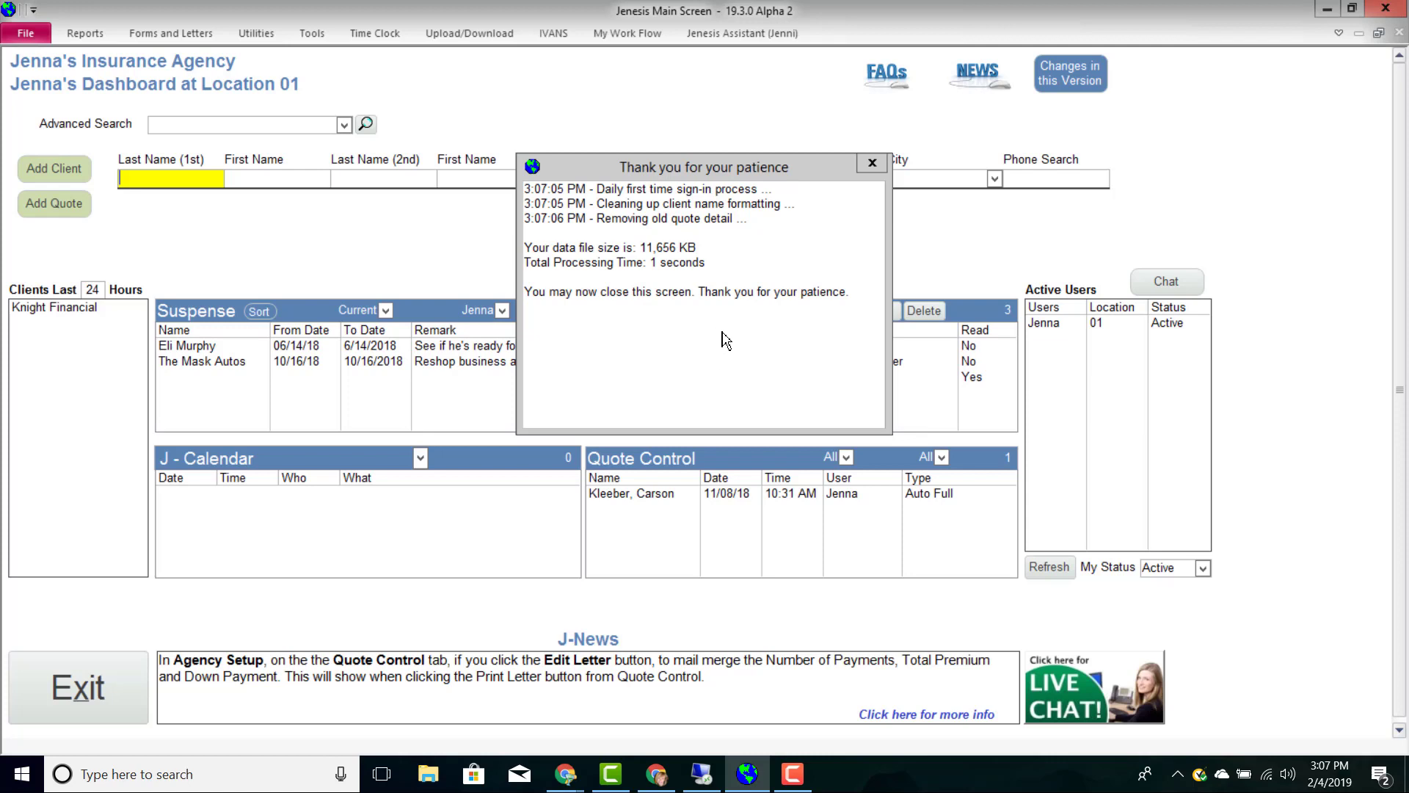
mouse_move(808, 229)
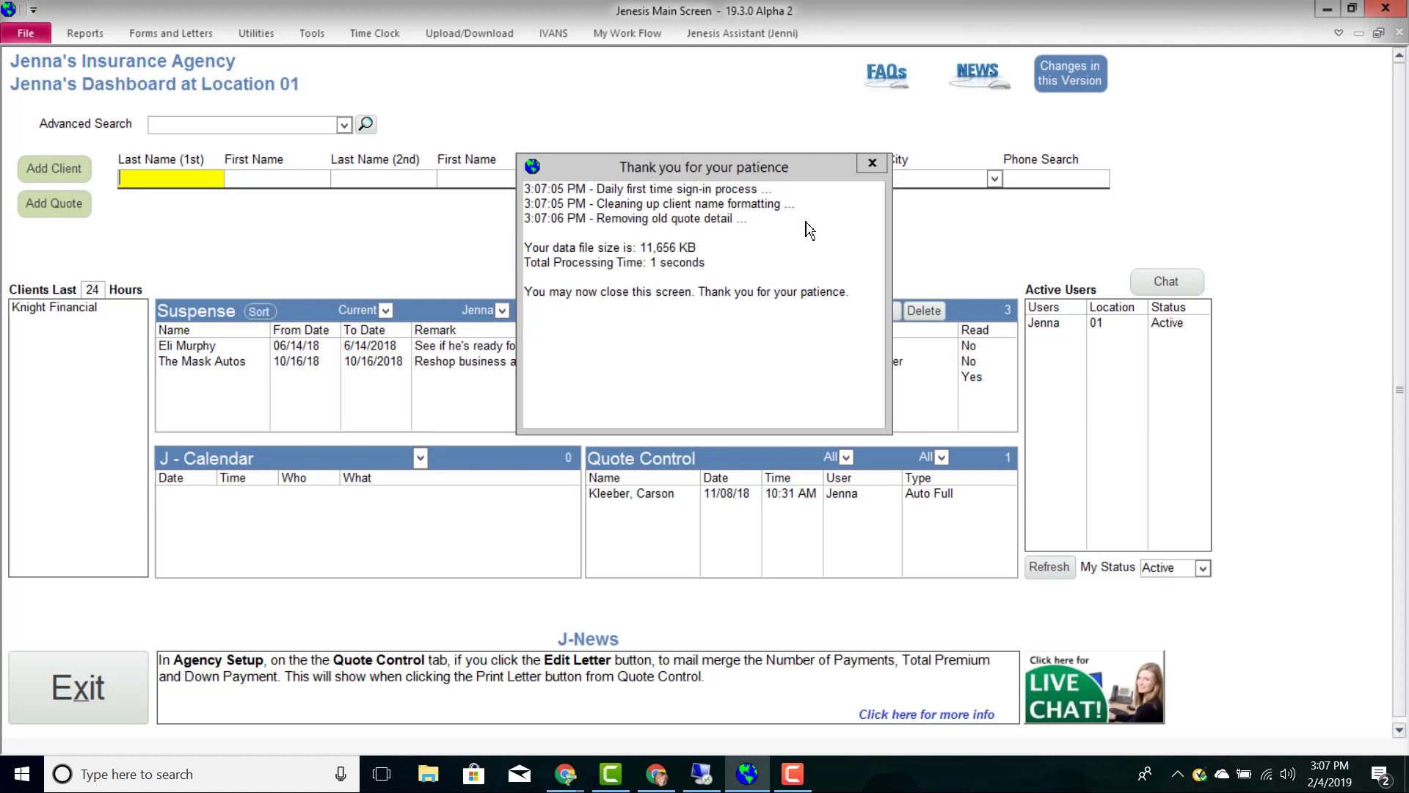
mouse_move(808, 196)
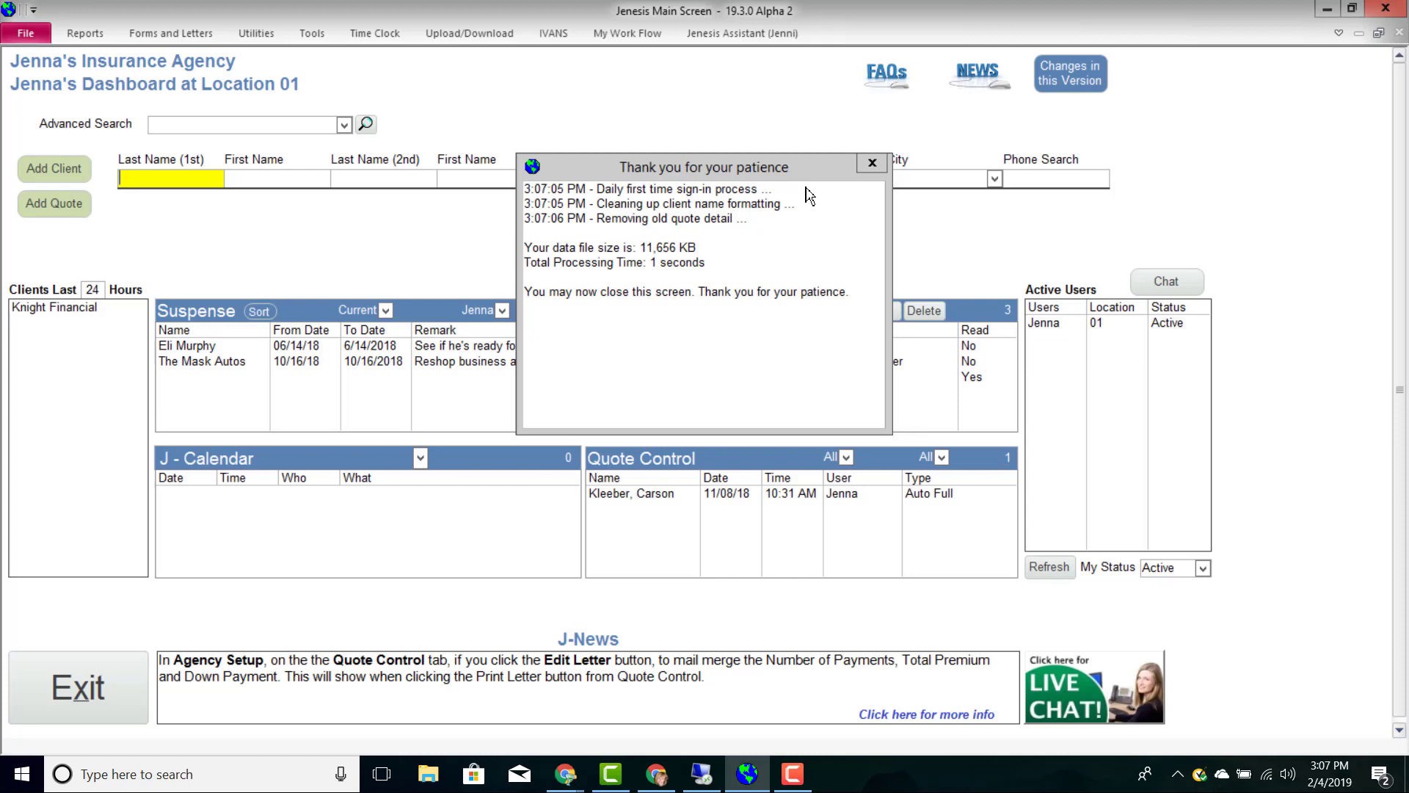
mouse_move(799, 229)
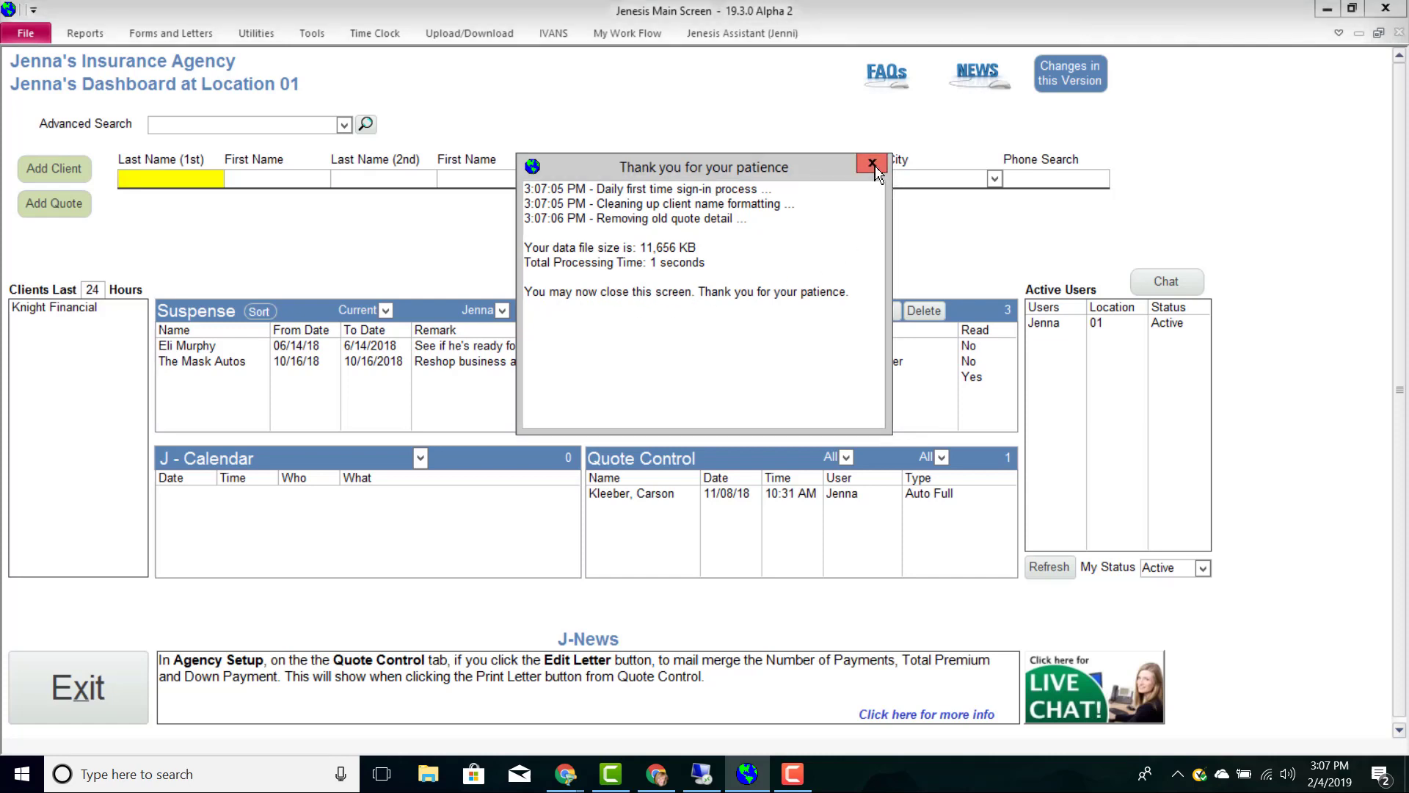
Step: Close the 'Thank you for your patience' processing notice
click(870, 163)
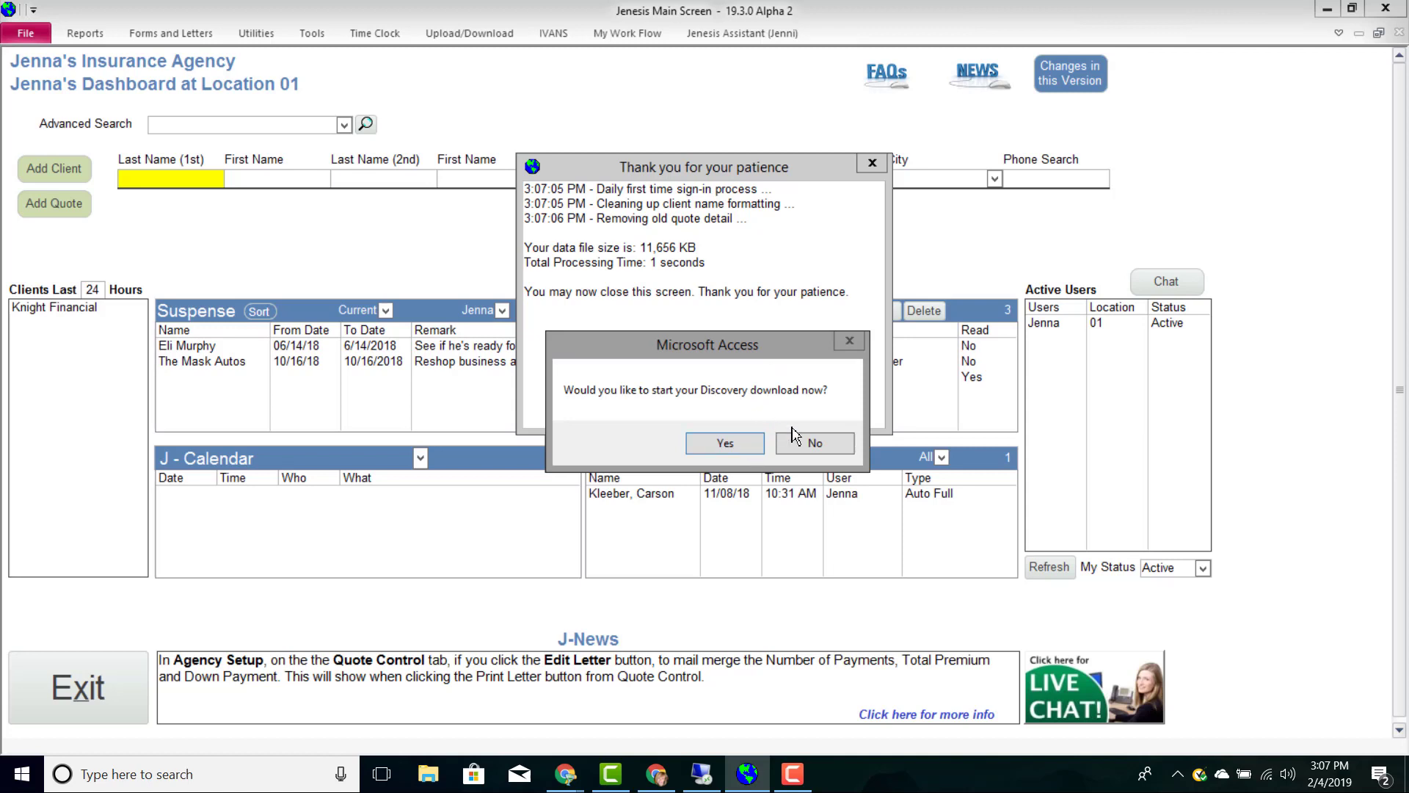
Step: Answer No to the Microsoft Access prompt to start the Discovery download
click(814, 444)
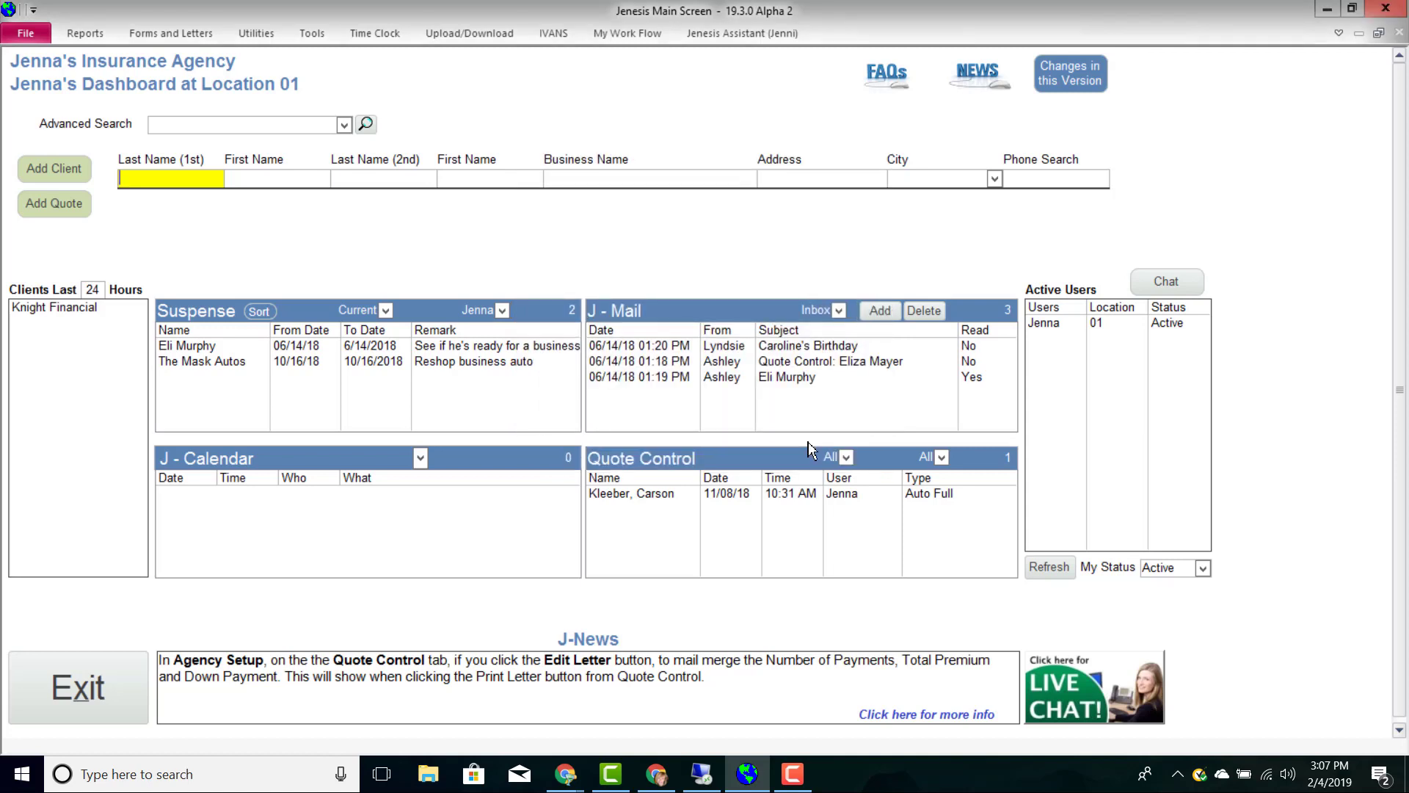
mouse_move(760, 229)
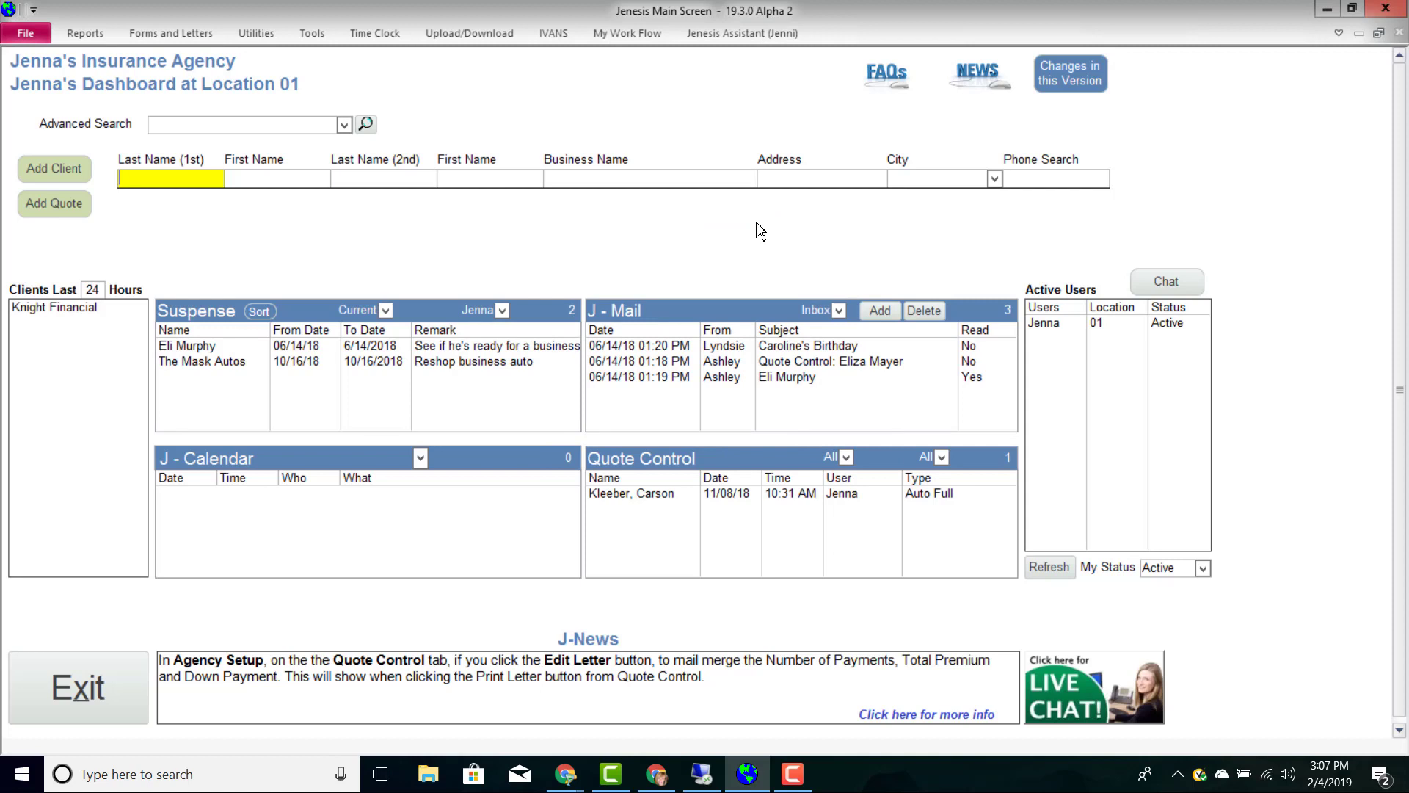